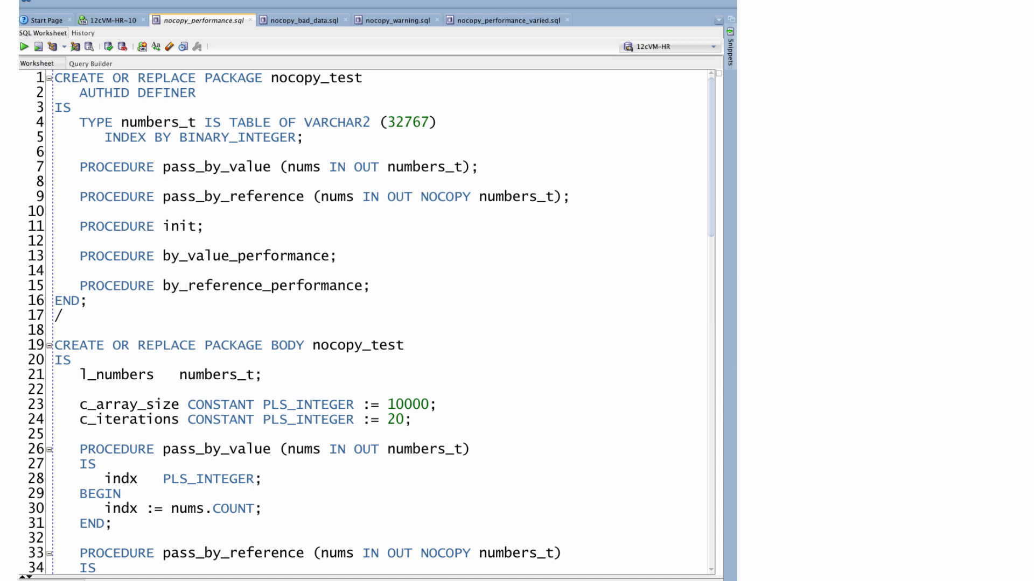
mouse_move(323, 77)
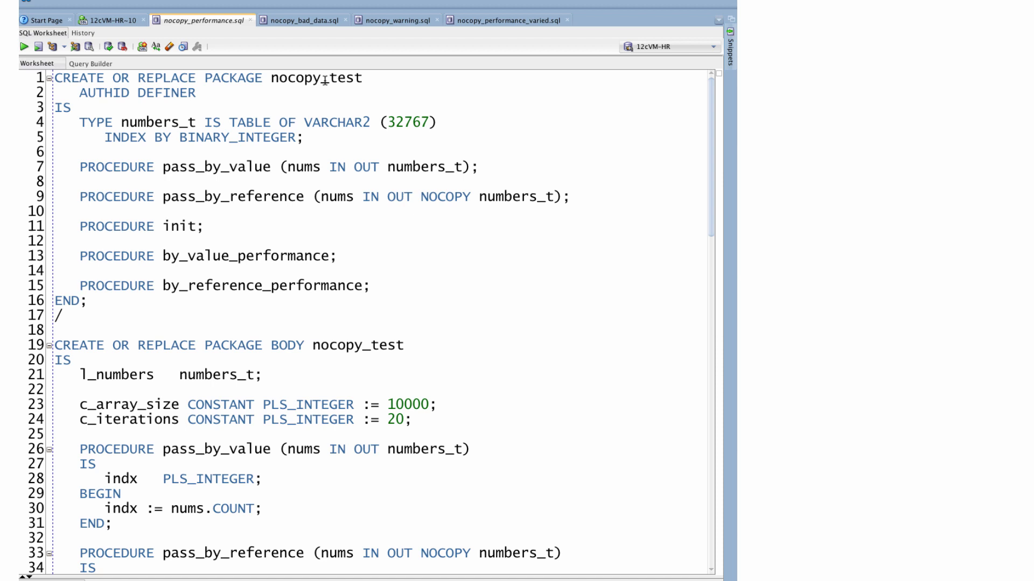
Step: Point out the numbers_t collection type and the pass_by_value and NOCOPY pass_by_reference procedures
double_click(319, 78)
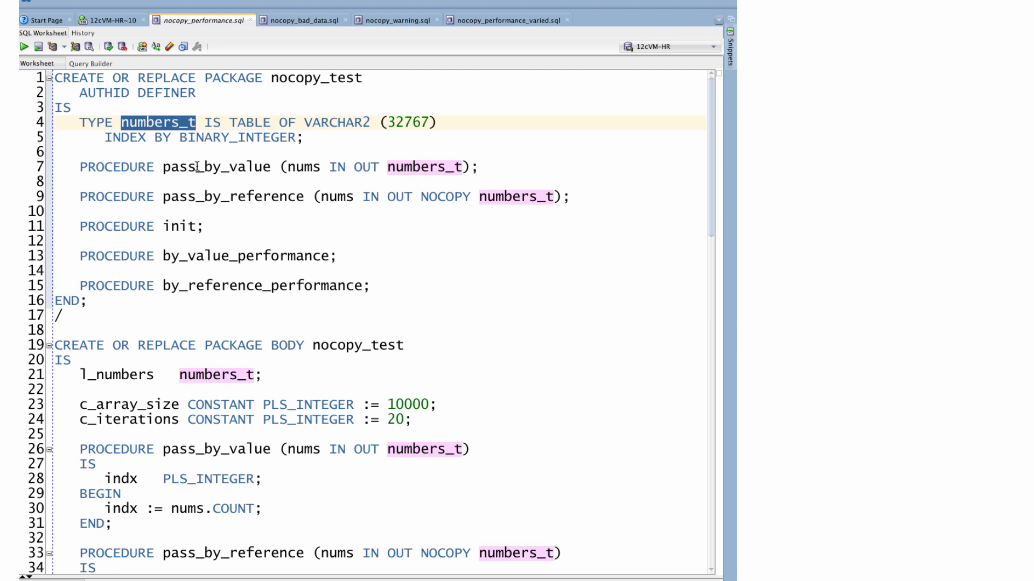
double_click(217, 166)
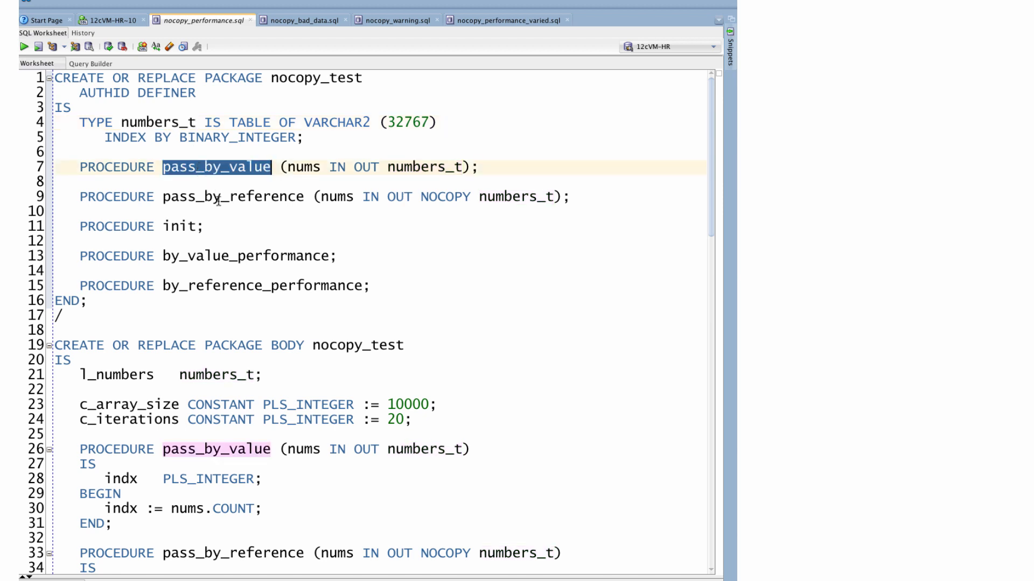
double_click(232, 196)
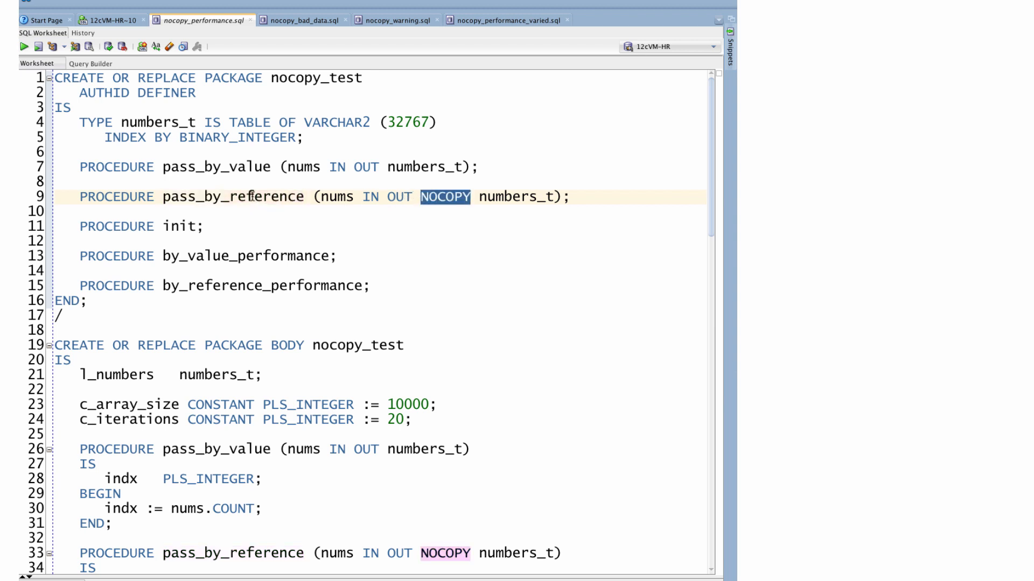
double_click(232, 196)
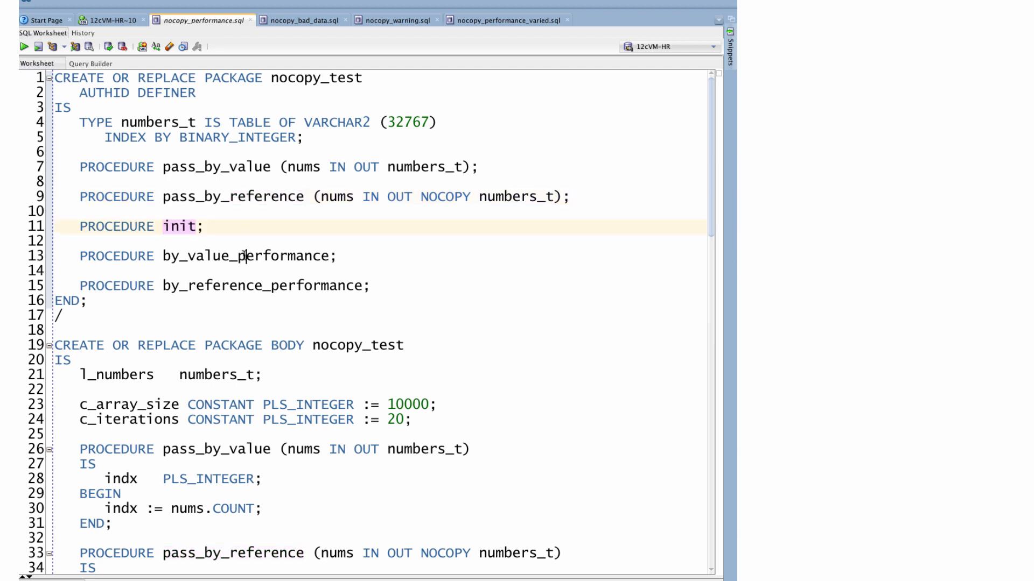
Step: Point out by_reference_performance and the nums.COUNT assignment inside the init procedure
double_click(261, 284)
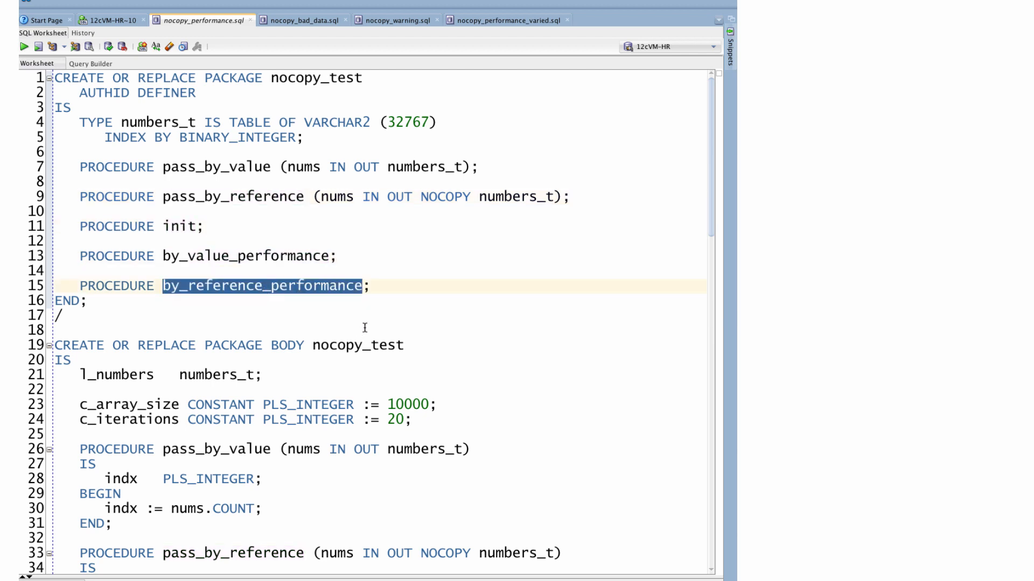
scroll("down", 3)
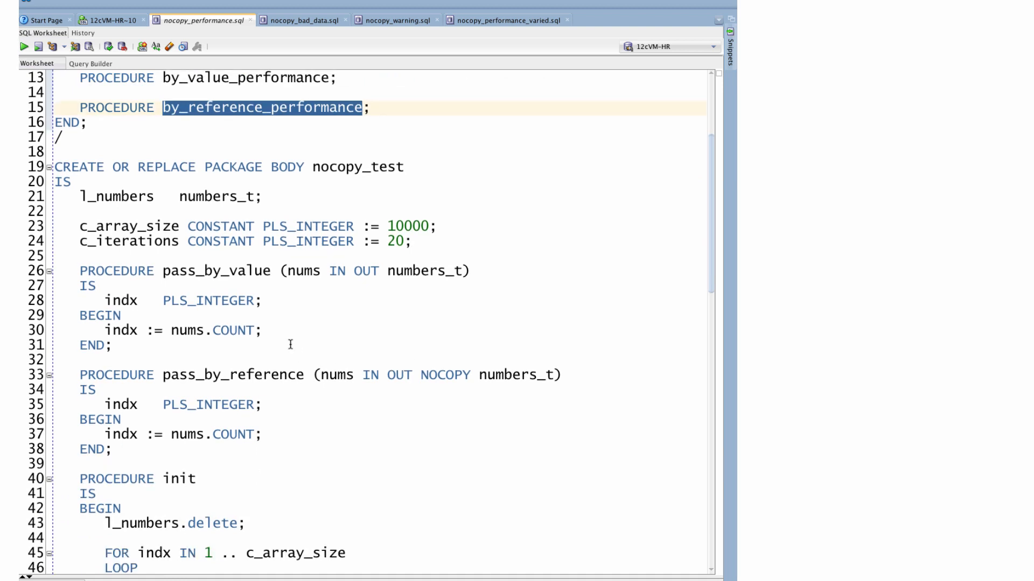
double_click(212, 270)
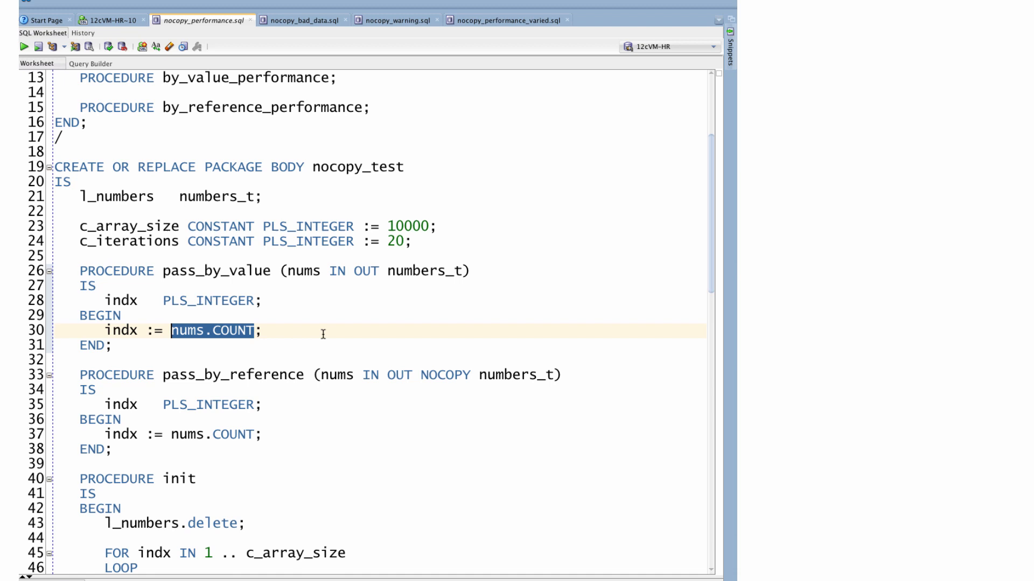
left_click(286, 375)
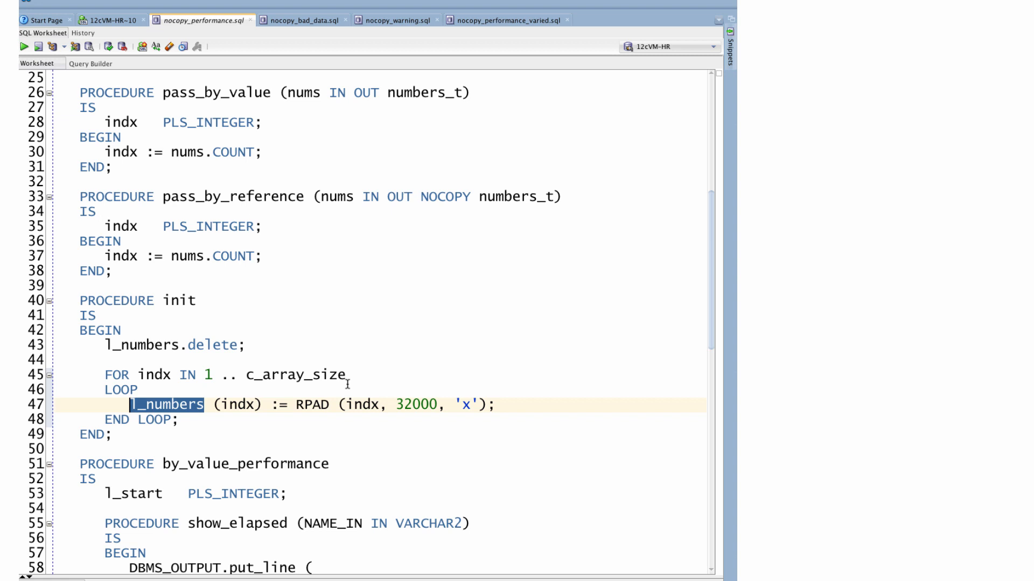
Step: Point out the DBMS_UTILITY.get_cpu_time call used for timing in by_value_performance
scroll("down", 3)
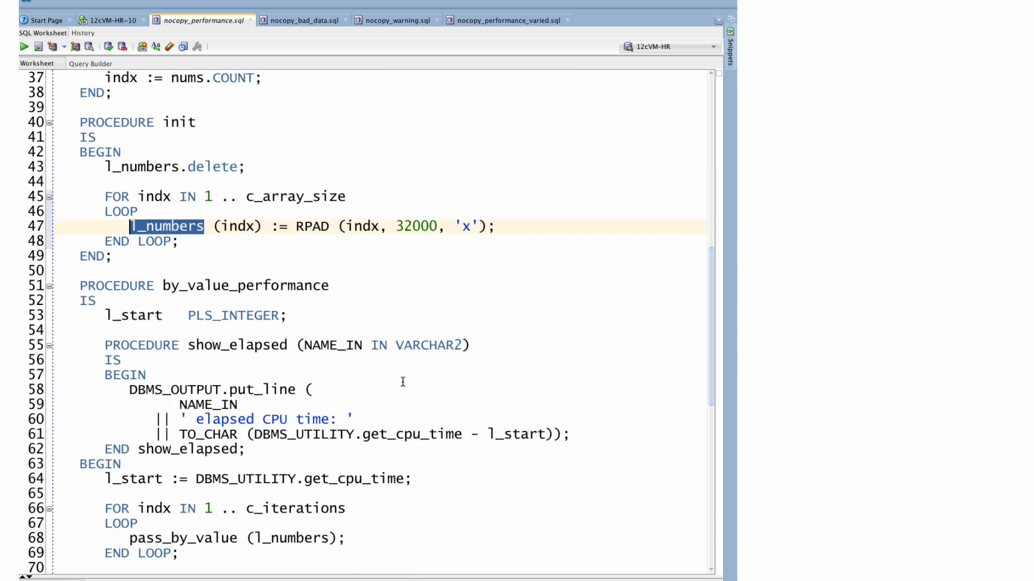
scroll("down", 3)
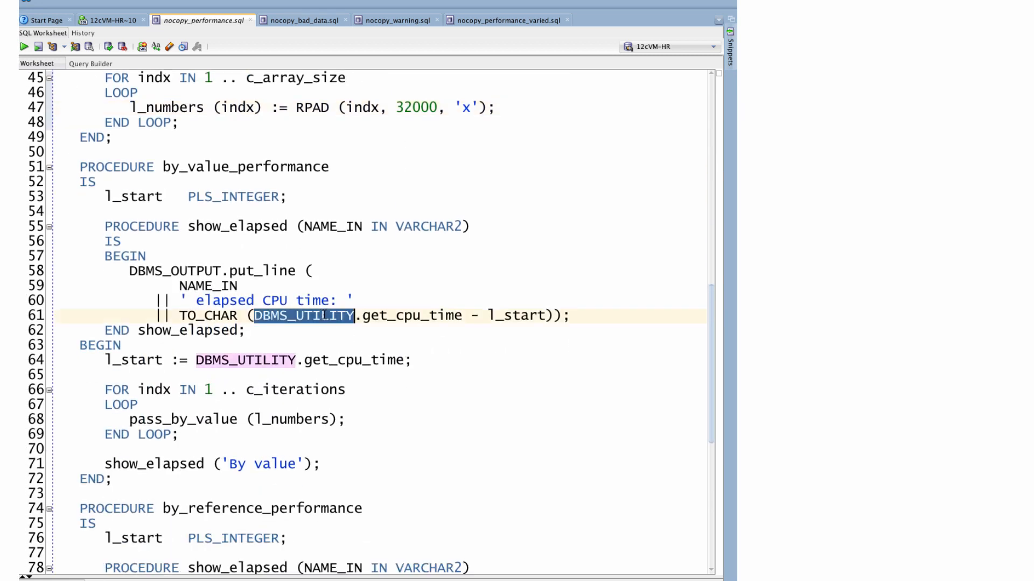
double_click(402, 315)
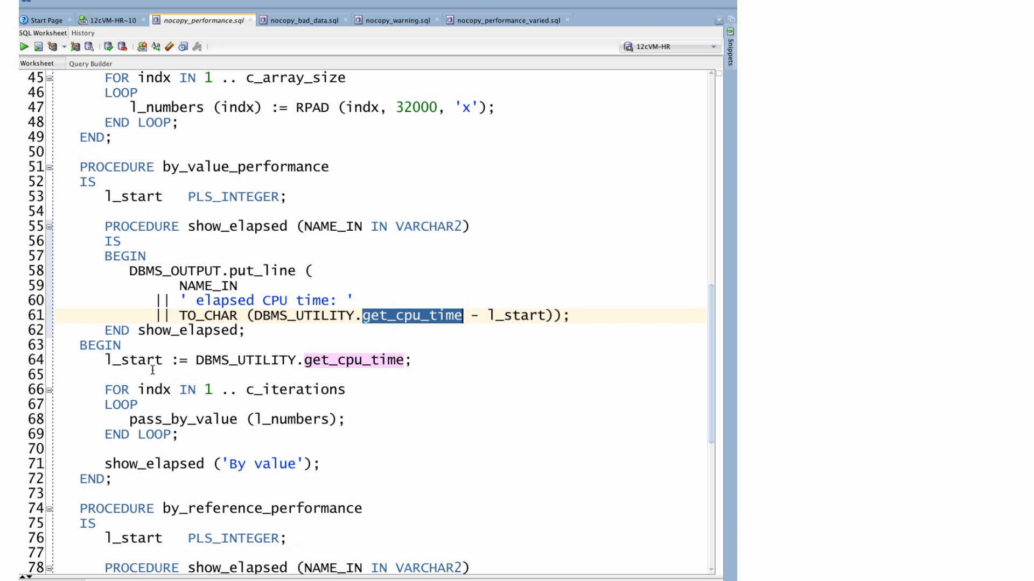
double_click(132, 360)
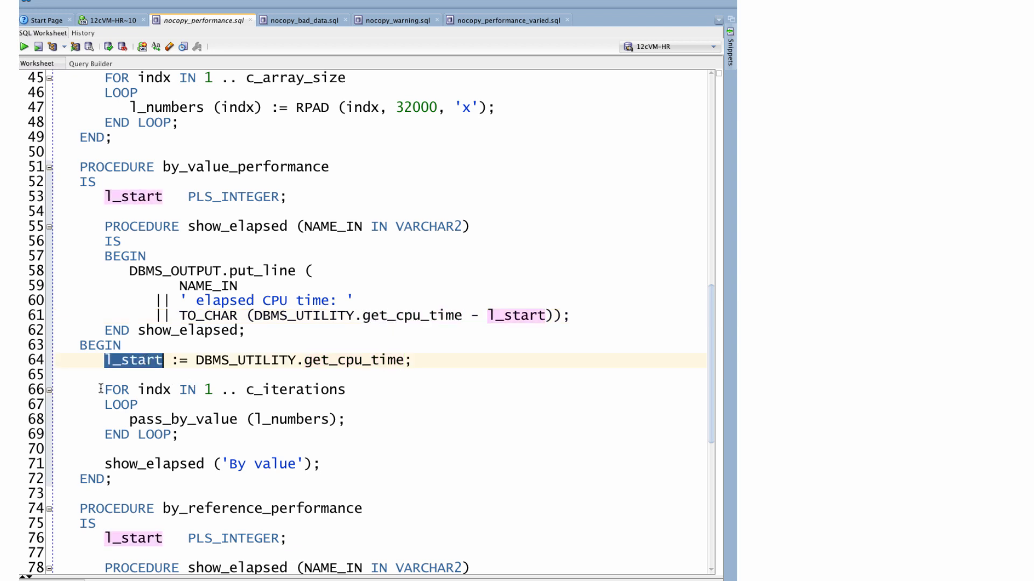
Step: Highlight the c_iterations loop calling pass_by_value, then the pass_by_reference call
left_click_drag(99, 389, 179, 435)
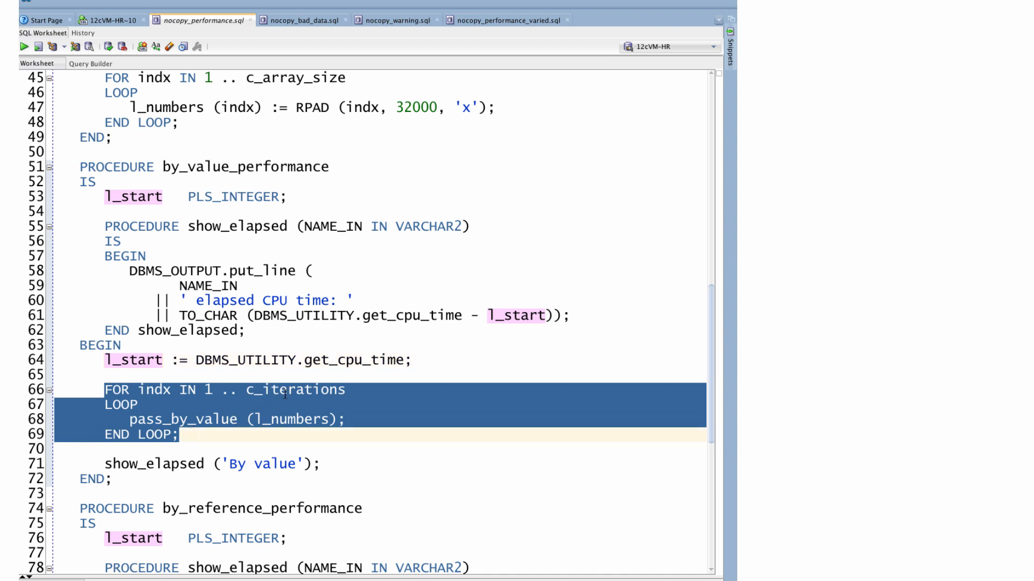
double_click(295, 389)
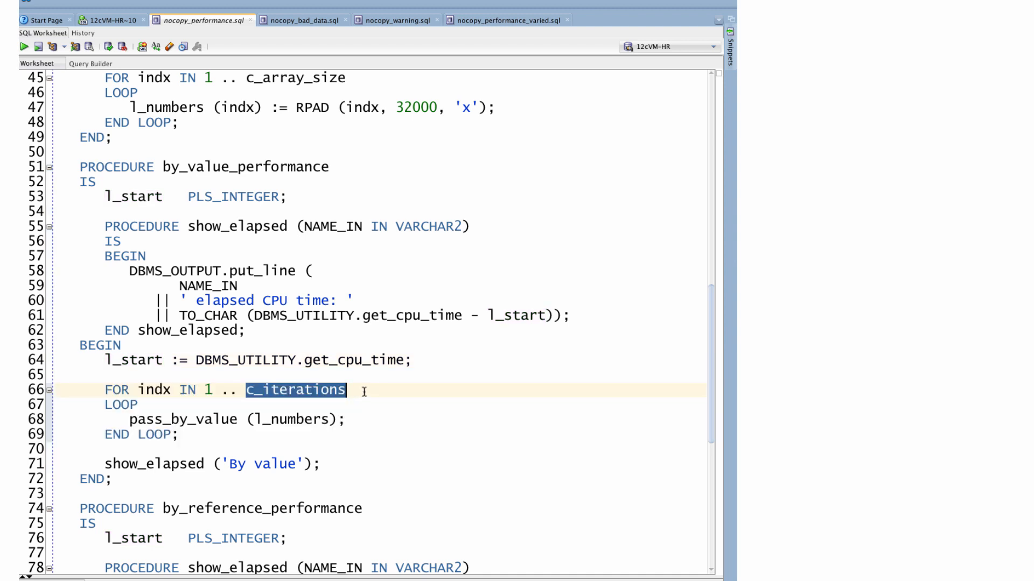
mouse_move(195, 464)
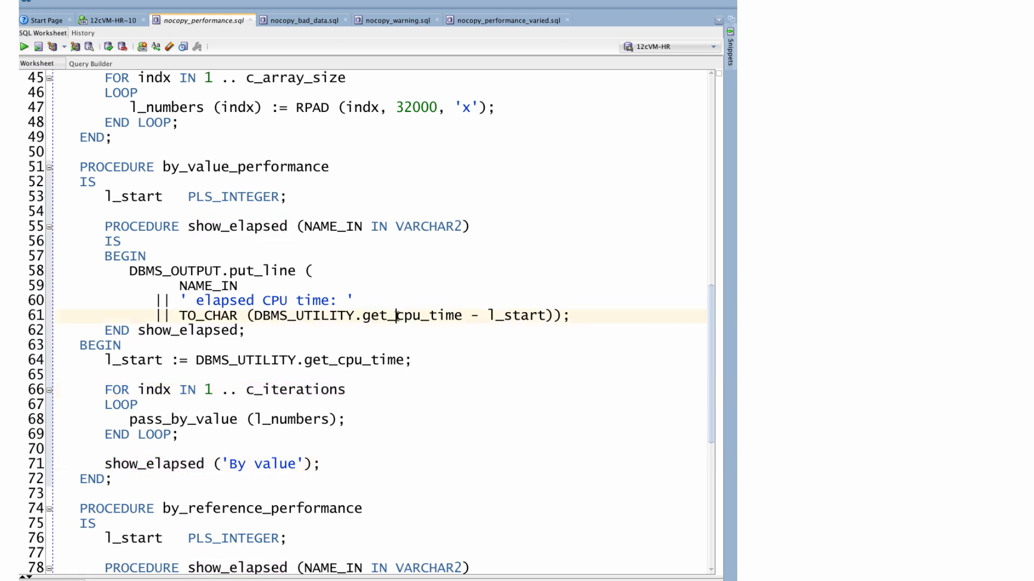
double_click(429, 315)
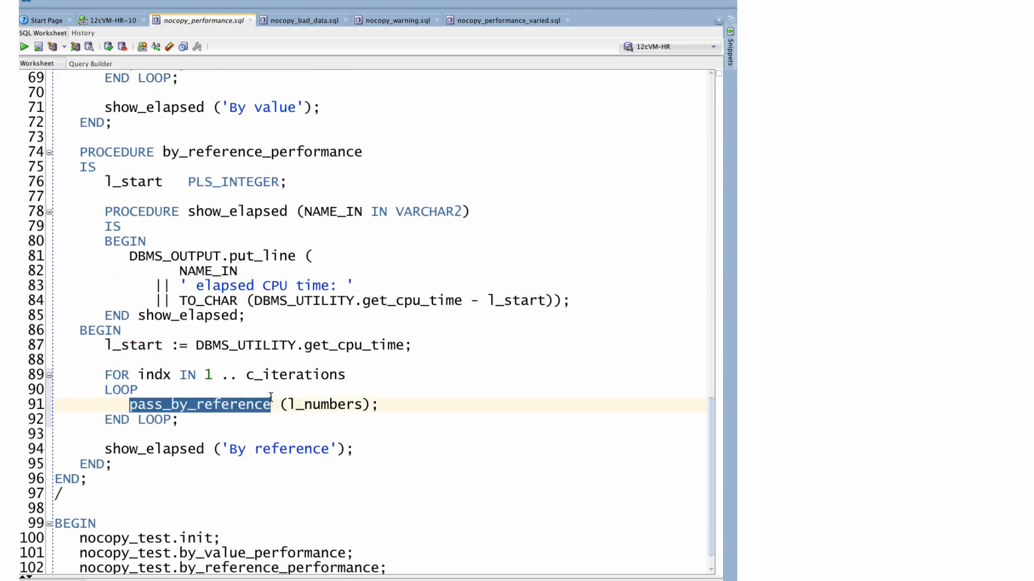
Step: Show the Dbms Output and point out the l_numbers argument and c_iterations loop bound
left_click(24, 46)
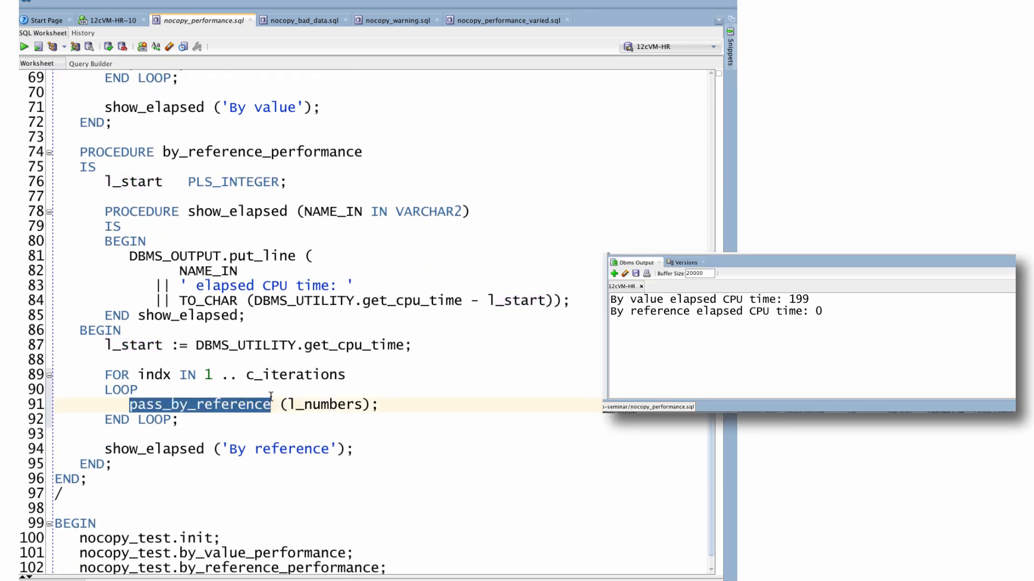
double_click(323, 405)
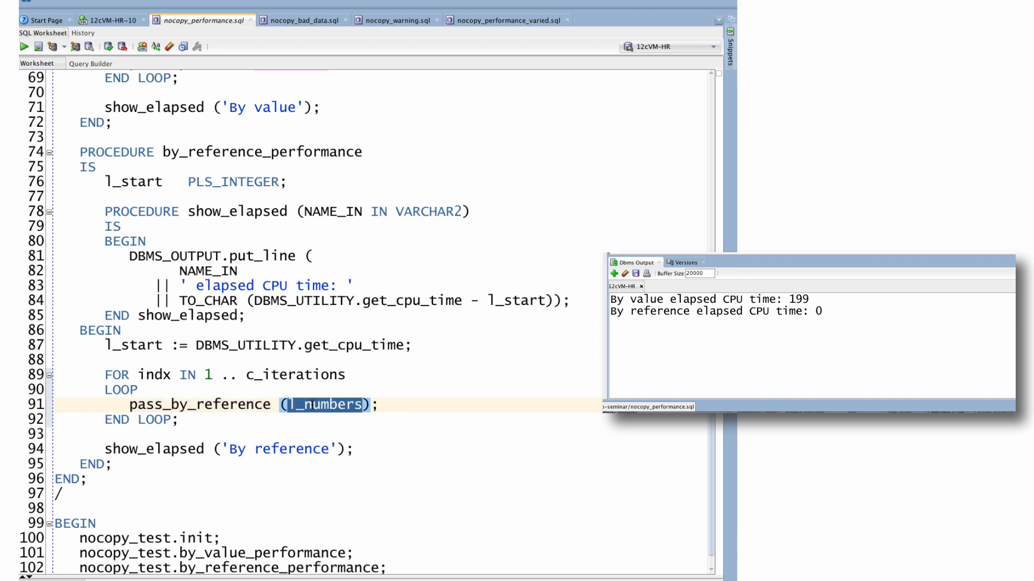
double_click(307, 375)
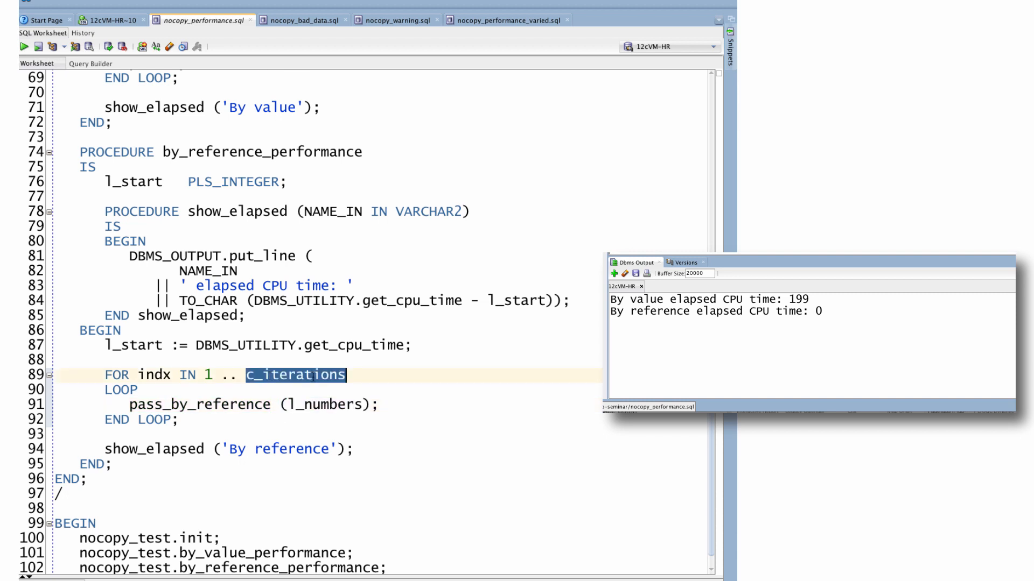
scroll("down", 3)
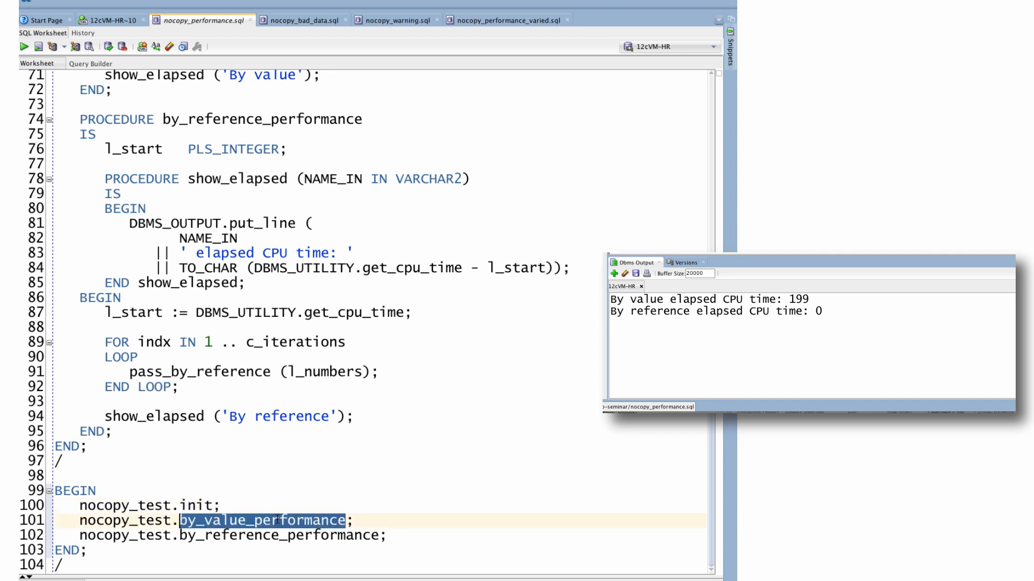
Step: Point out the by_reference_performance call in the script's closing block
double_click(259, 536)
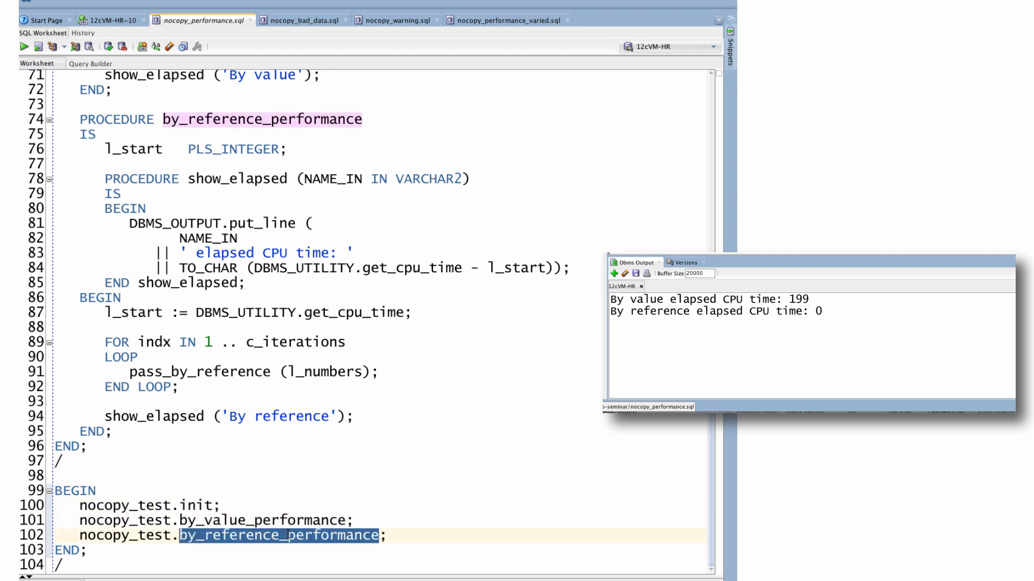
mouse_move(831, 311)
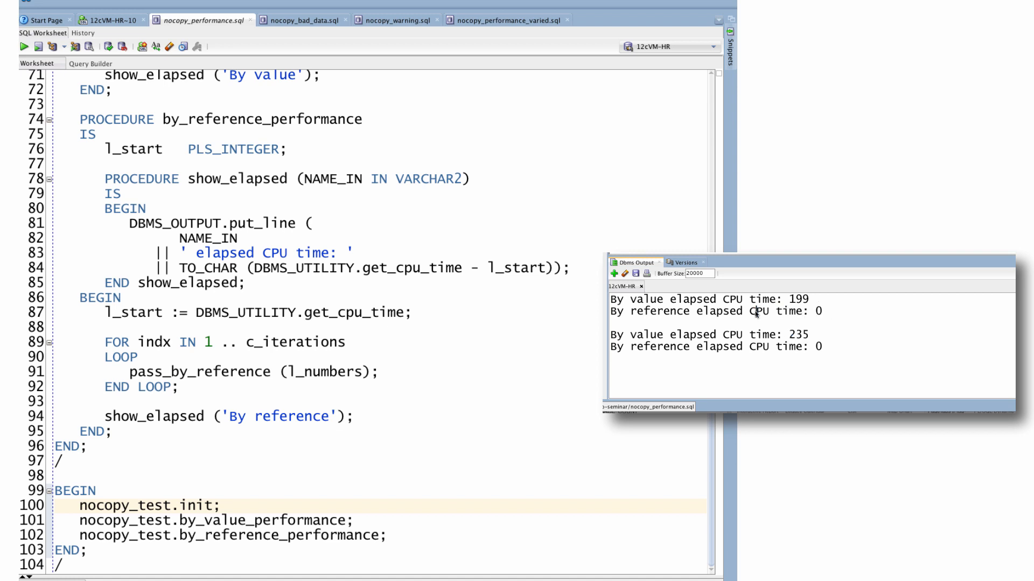
mouse_move(826, 315)
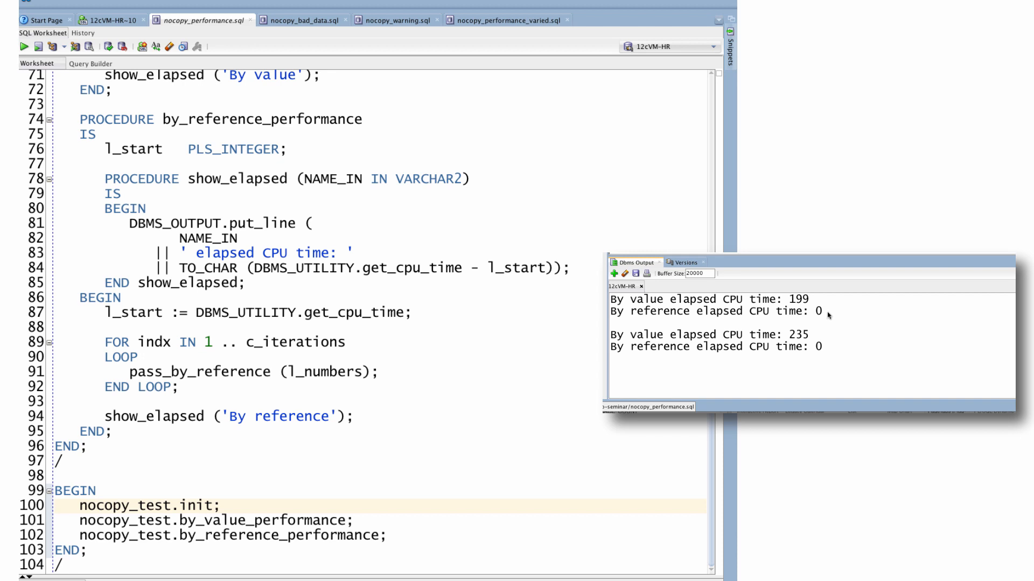
mouse_move(834, 332)
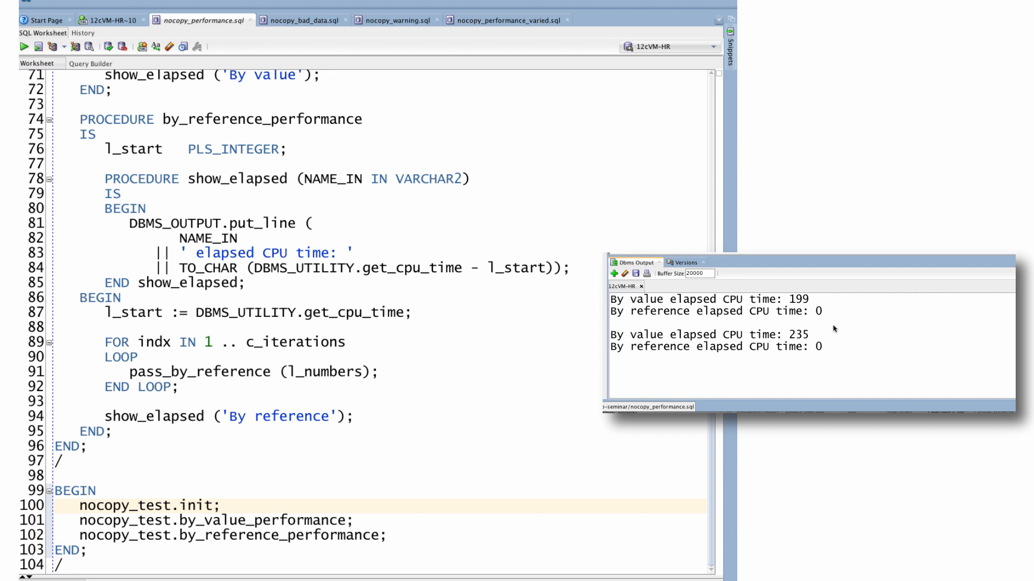
mouse_move(834, 317)
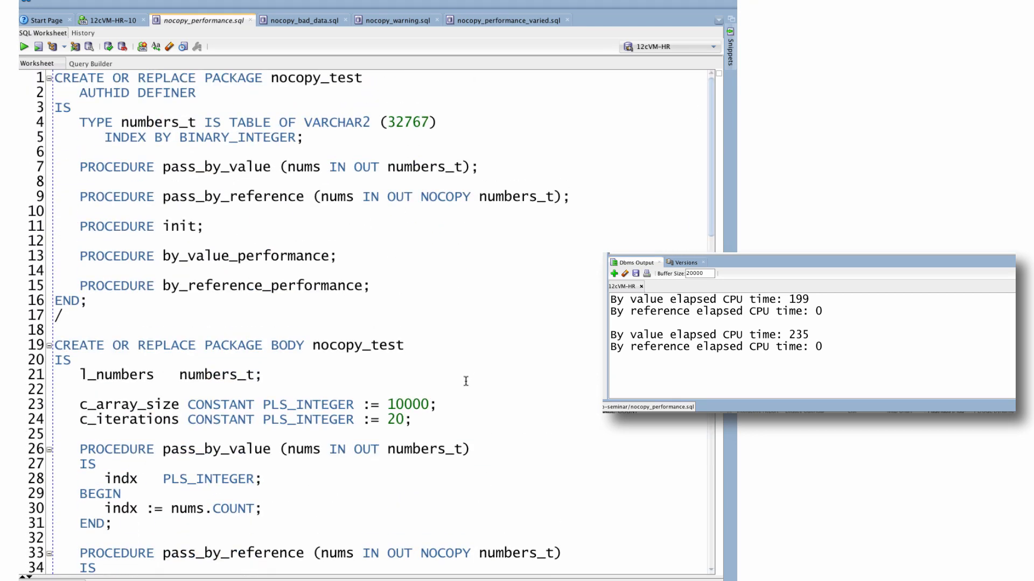
double_click(317, 123)
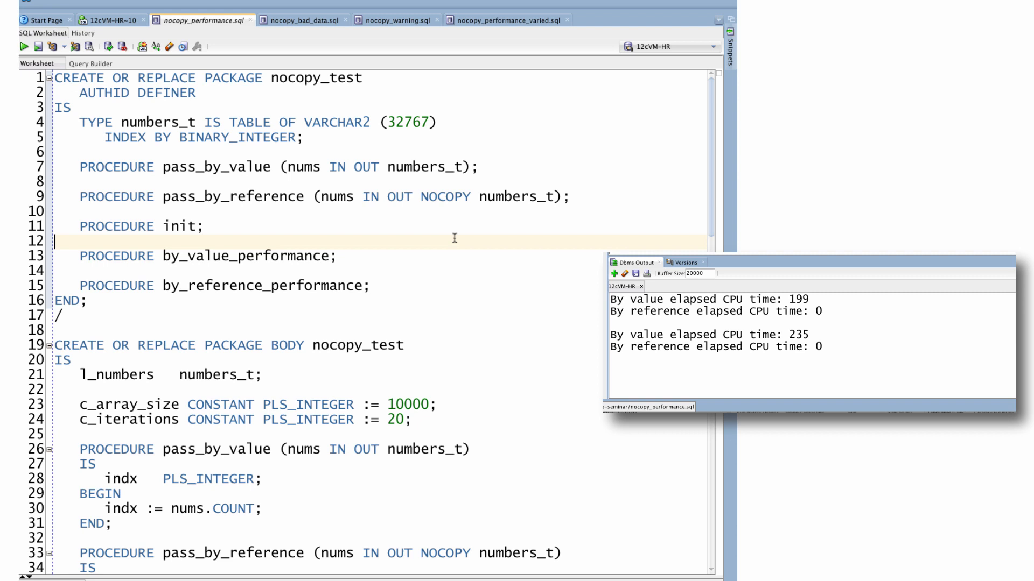
mouse_move(466, 255)
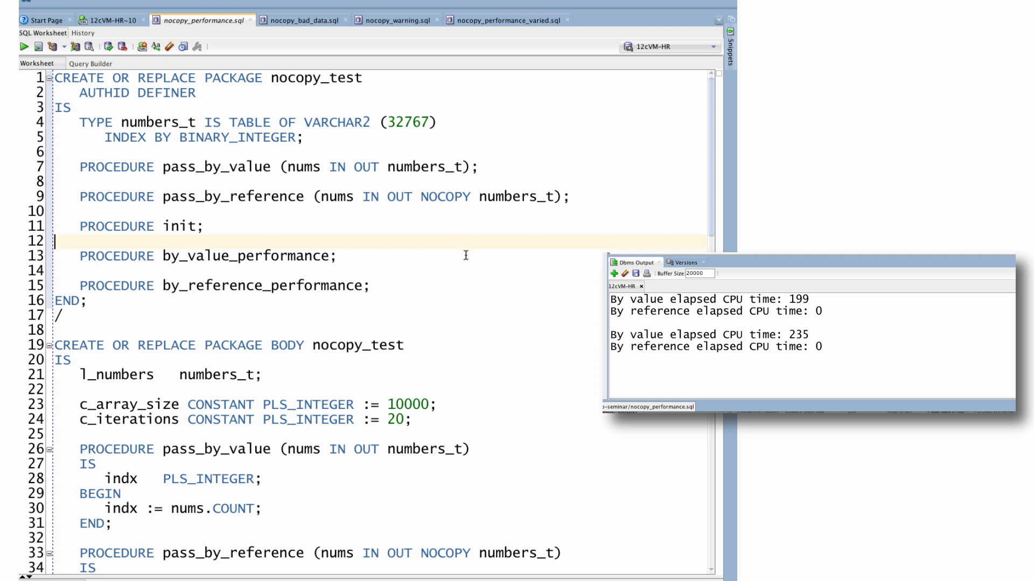